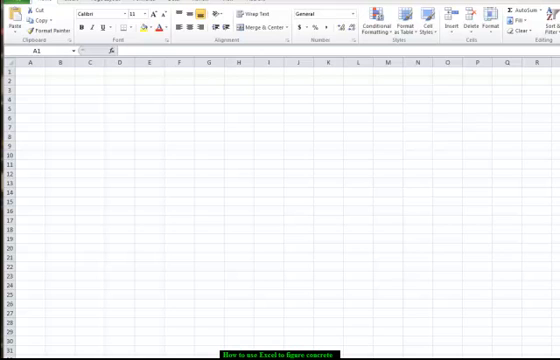
{"action": "mouse_move", "coordinate": [530, 205]}
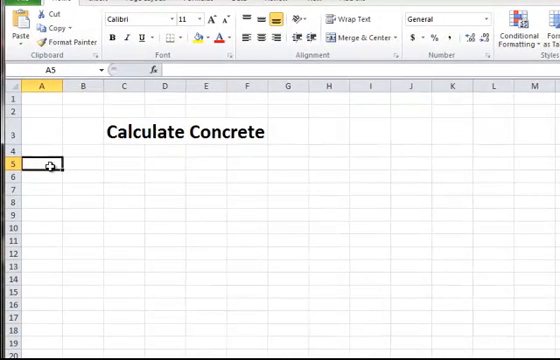
Label A5 'Thickness' and enter Length, Width, Thickness, Yards, Total across A7:E7.
{"action": "type", "text": "Thickness"}
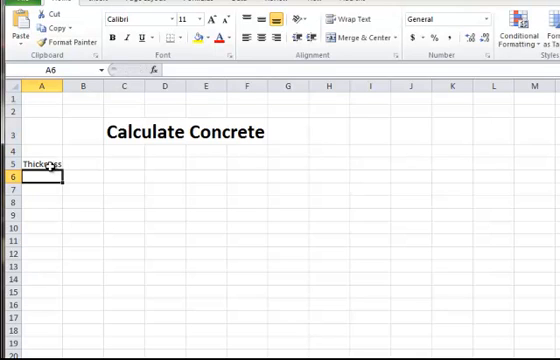
{"action": "left_click", "coordinate": [44, 185]}
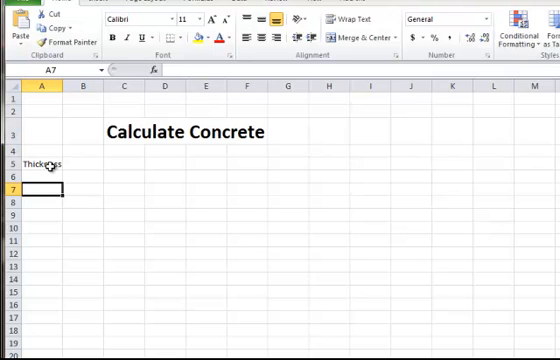
{"action": "type", "text": "Len"}
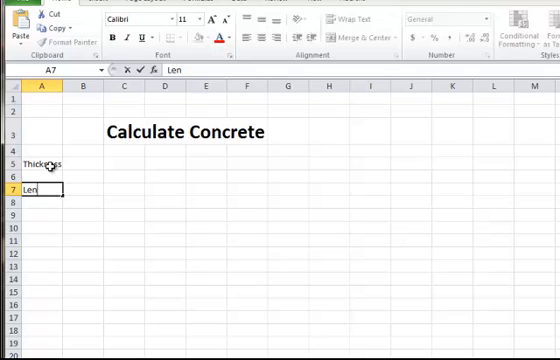
{"action": "type", "text": "gth"}
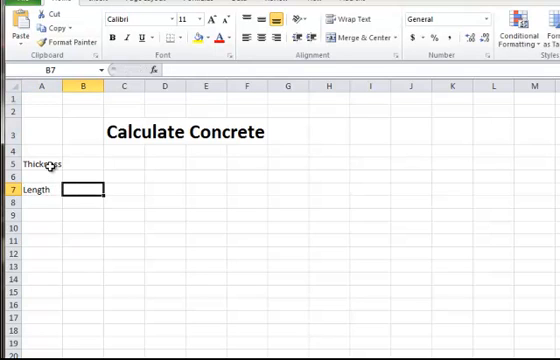
{"action": "type", "text": "Wi"}
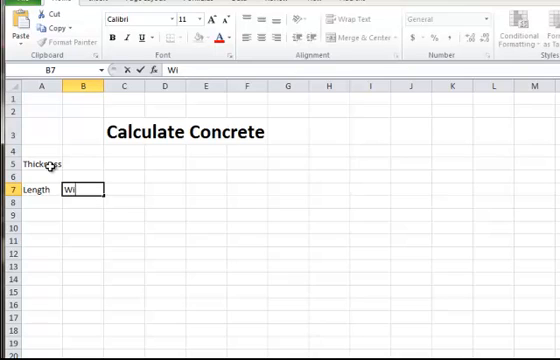
{"action": "type", "text": "Width"}
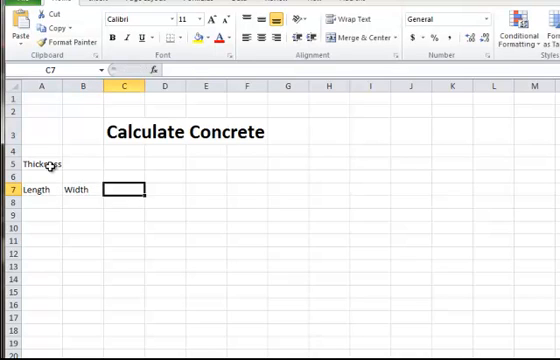
{"action": "type", "text": "Thickn"}
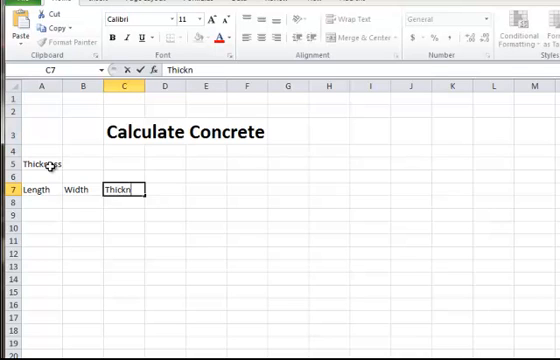
{"action": "type", "text": "ess"}
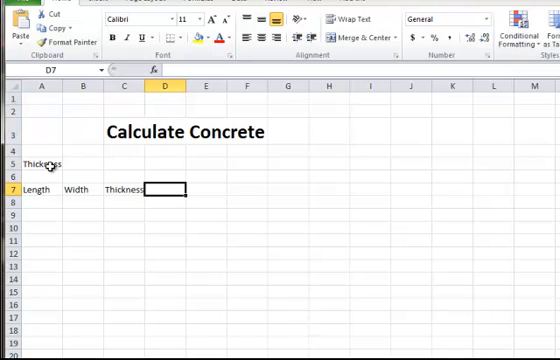
{"action": "type", "text": "Yards"}
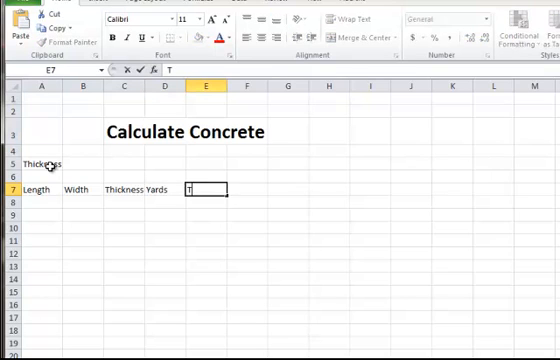
{"action": "type", "text": "Total"}
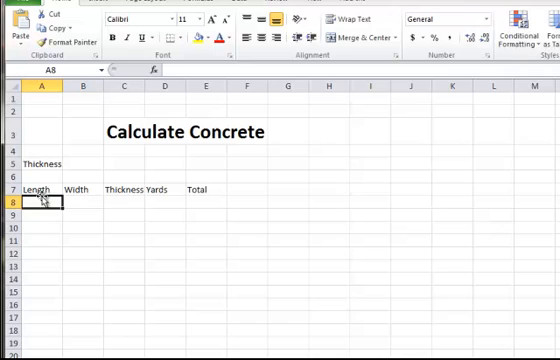
Make the A5 Thickness label and the A7:E7 headings bold at 20 pt.
{"action": "left_click", "coordinate": [40, 163]}
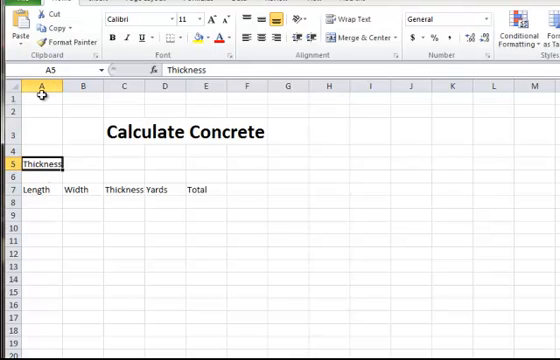
{"action": "mouse_move", "coordinate": [86, 229]}
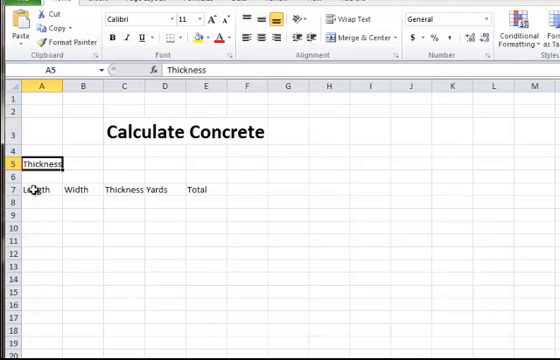
{"action": "left_click", "coordinate": [38, 189]}
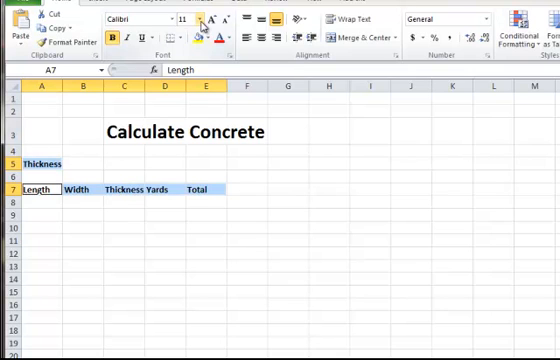
{"action": "left_click", "coordinate": [176, 19]}
{"action": "type", "text": "20"}
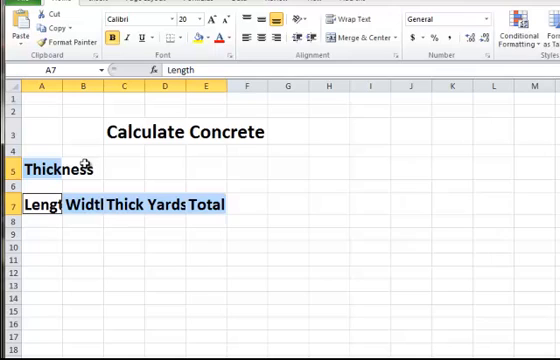
{"action": "mouse_move", "coordinate": [80, 166]}
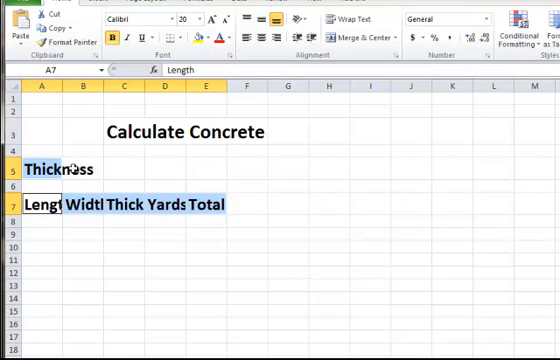
{"action": "mouse_move", "coordinate": [37, 171]}
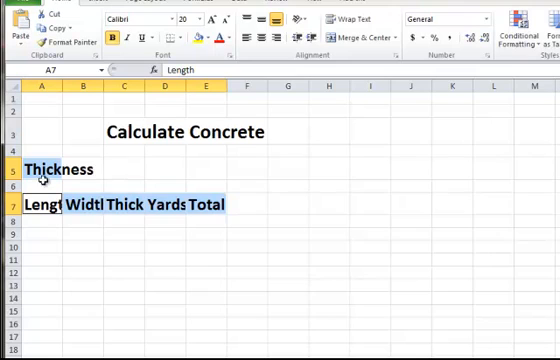
{"action": "mouse_move", "coordinate": [113, 213]}
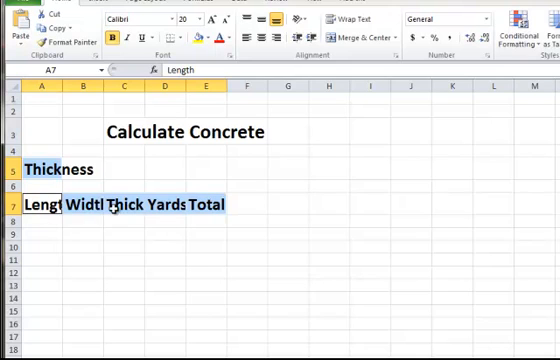
{"action": "mouse_move", "coordinate": [141, 216]}
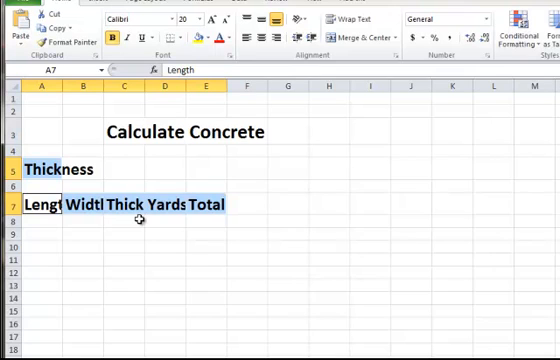
{"action": "mouse_move", "coordinate": [67, 98]}
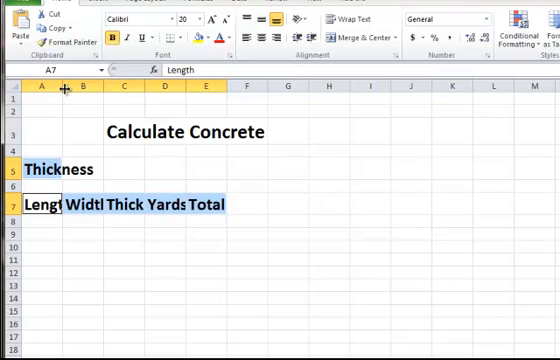
Widen columns A, B and E so the Length, Width and Total headings fit.
{"action": "left_click_drag", "start_coordinate": [61, 88], "coordinate": [63, 88]}
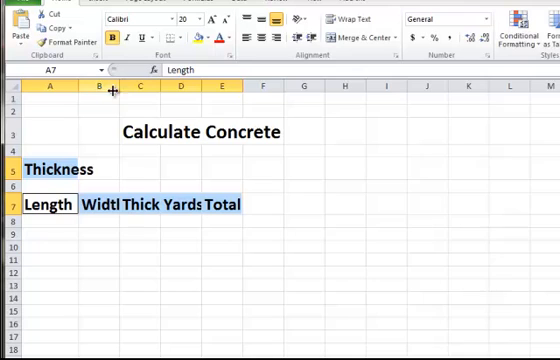
{"action": "left_click_drag", "start_coordinate": [118, 92], "coordinate": [135, 92]}
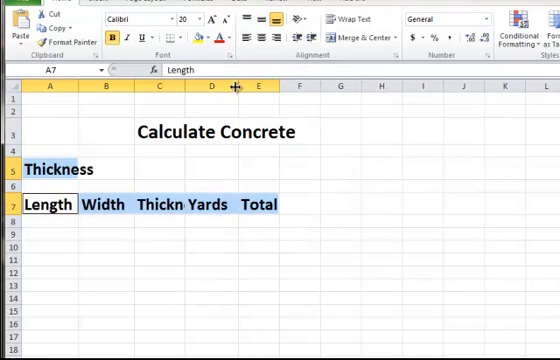
{"action": "left_click_drag", "start_coordinate": [262, 95], "coordinate": [293, 95]}
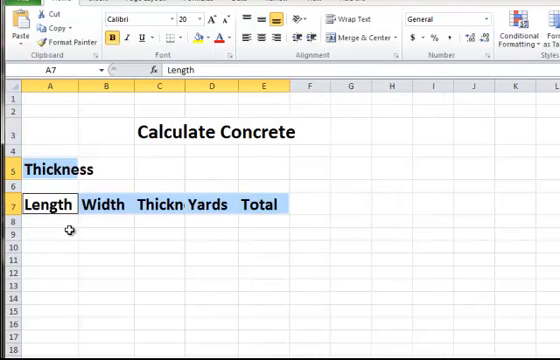
{"action": "left_click", "coordinate": [49, 220]}
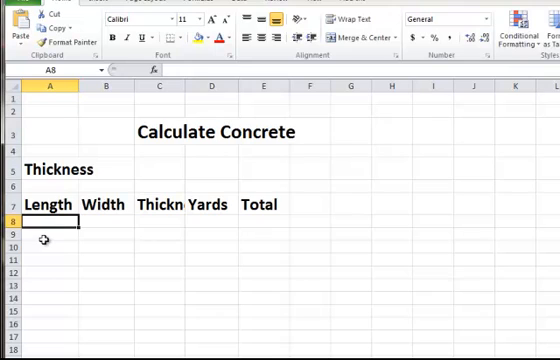
{"action": "mouse_move", "coordinate": [56, 221]}
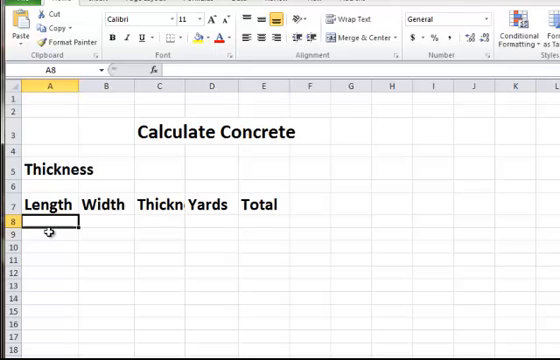
Enter length 8 in A8 and width 10 in B8.
{"action": "type", "text": "8"}
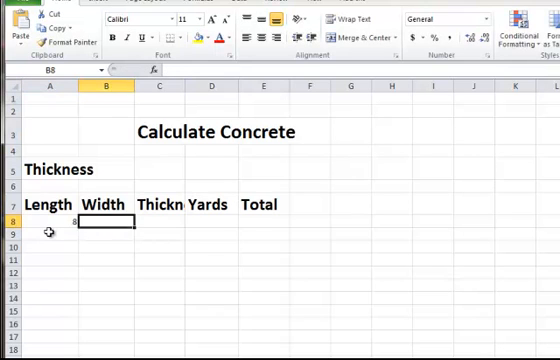
{"action": "type", "text": "1"}
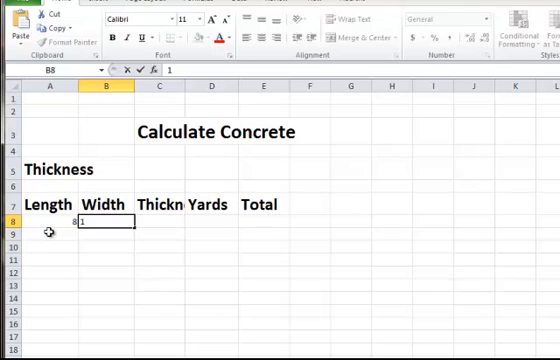
{"action": "type", "text": "0"}
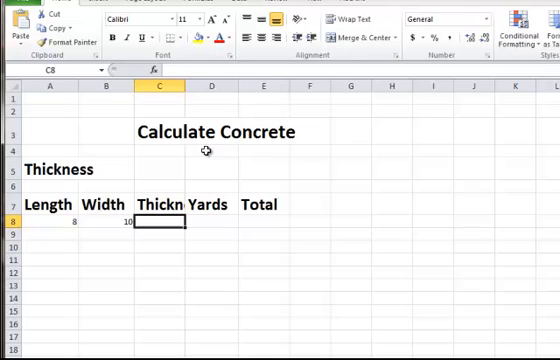
Widen column C so the Thickness heading shows in full.
{"action": "left_click_drag", "start_coordinate": [185, 70], "coordinate": [207, 70]}
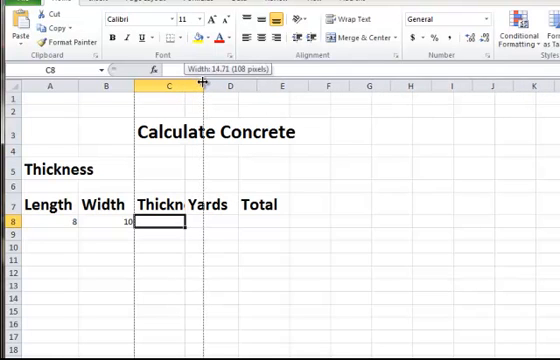
{"action": "left_click_drag", "start_coordinate": [200, 87], "coordinate": [207, 87]}
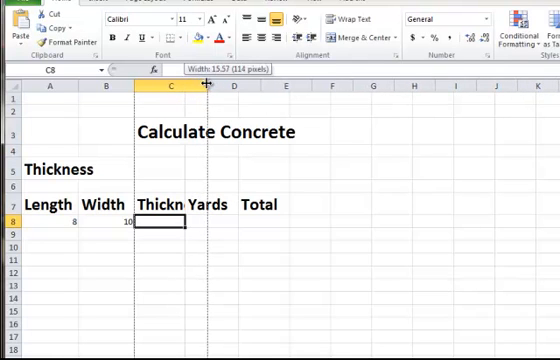
{"action": "left_click_drag", "start_coordinate": [204, 85], "coordinate": [218, 85]}
{"action": "type", "text": "=A6"}
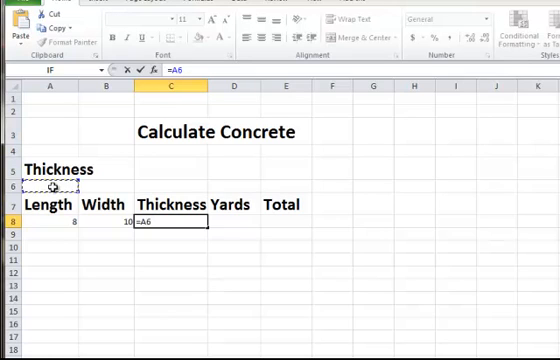
Enter =A6/12 in C8 and set the thickness value in A6 to 4.
{"action": "type", "text": "/12"}
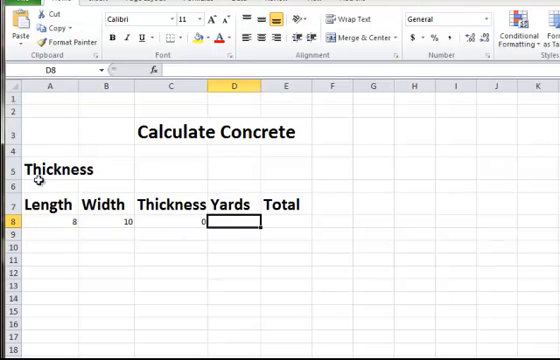
{"action": "left_click", "coordinate": [45, 188]}
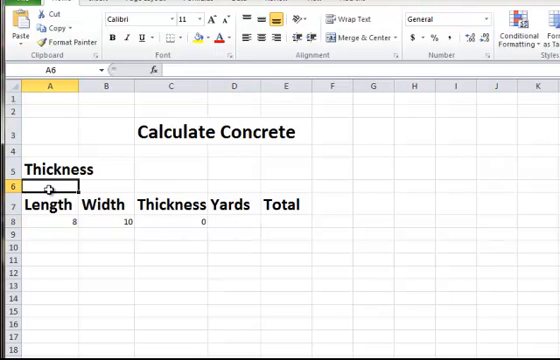
{"action": "type", "text": "4"}
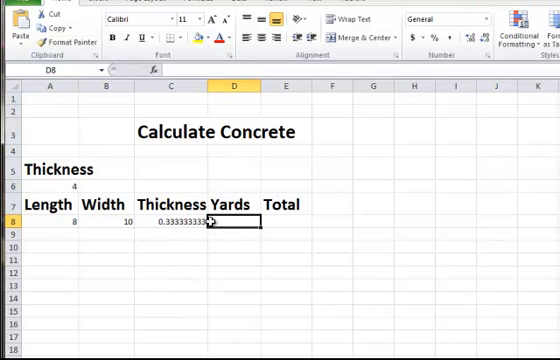
{"action": "mouse_move", "coordinate": [139, 240]}
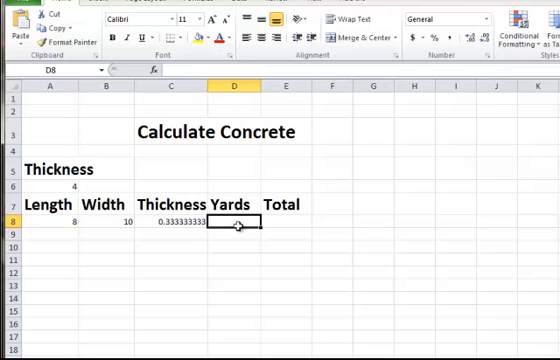
{"action": "mouse_move", "coordinate": [230, 223]}
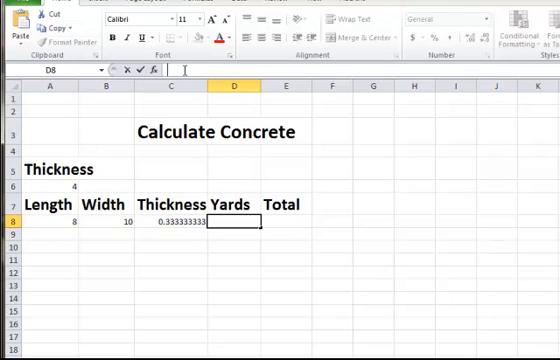
Compute yards in D8 with =(A8*B8)*C8/27.
{"action": "type", "text": "=(A8"}
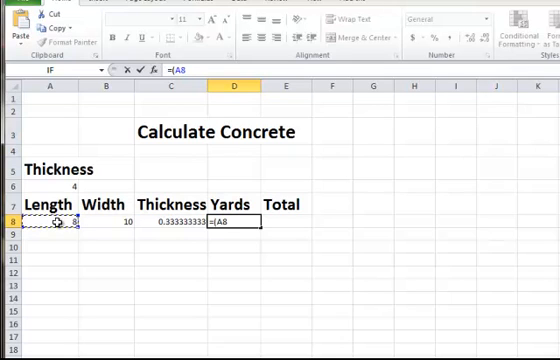
{"action": "type", "text": "*"}
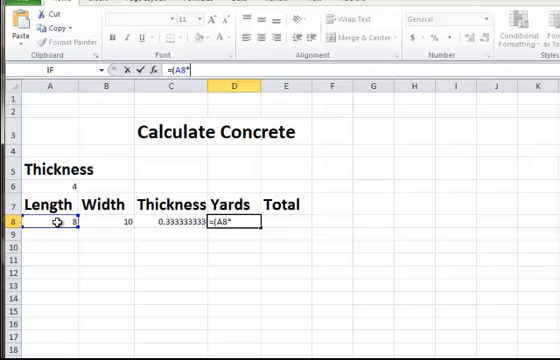
{"action": "left_click", "coordinate": [100, 219]}
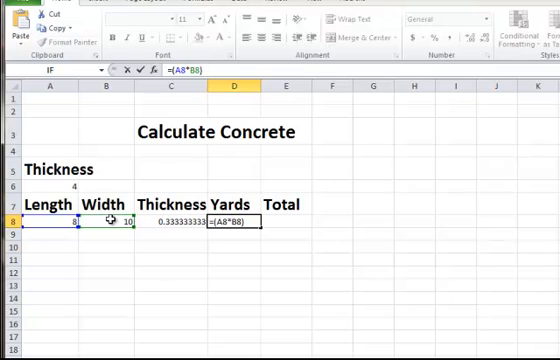
{"action": "type", "text": "*"}
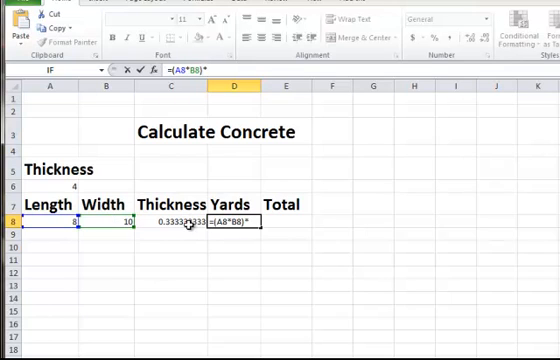
{"action": "left_click", "coordinate": [184, 222]}
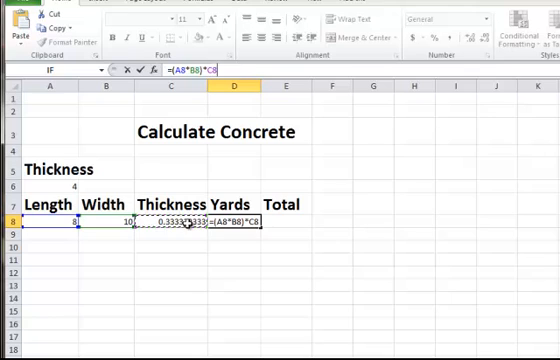
{"action": "type", "text": "/2"}
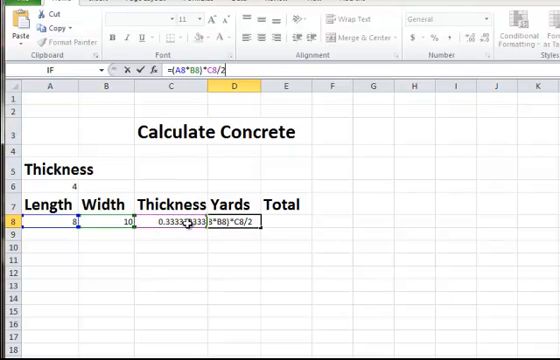
{"action": "type", "text": "7"}
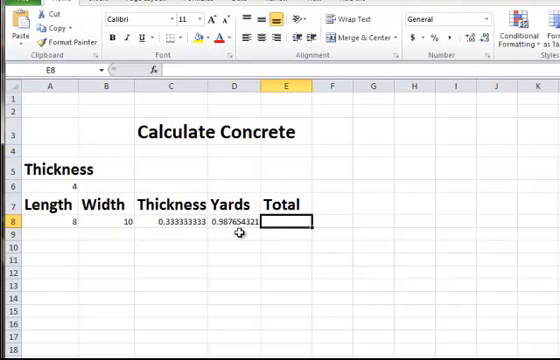
{"action": "mouse_move", "coordinate": [247, 236]}
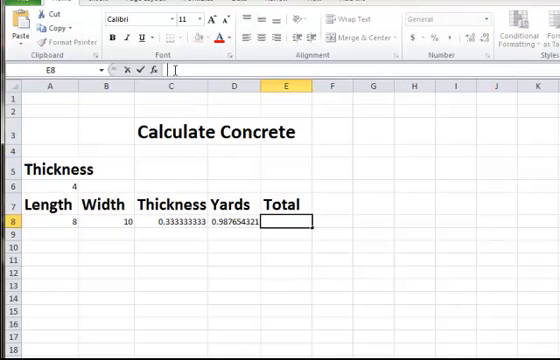
Enter =ROUNDUP(D8,1) in E8, so the Total displays 1.
{"action": "type", "text": "="}
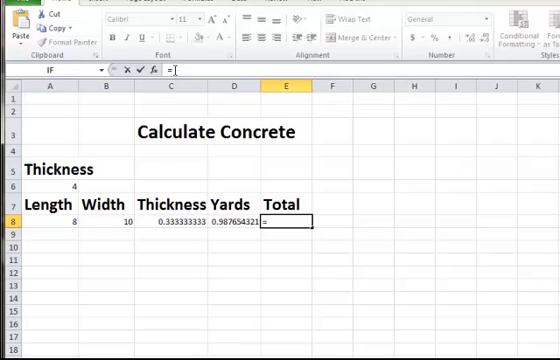
{"action": "type", "text": "roundup(D8"}
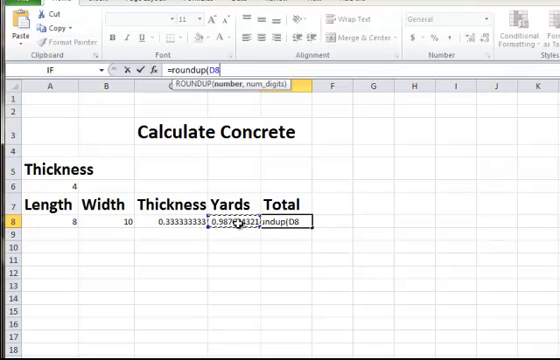
{"action": "type", "text": ","}
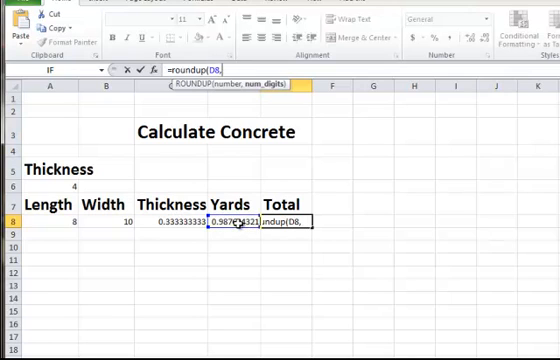
{"action": "type", "text": "1)"}
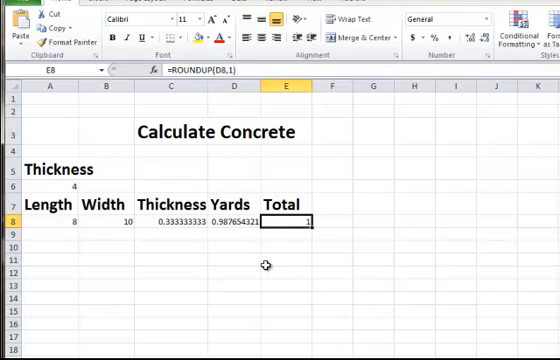
{"action": "mouse_move", "coordinate": [268, 272]}
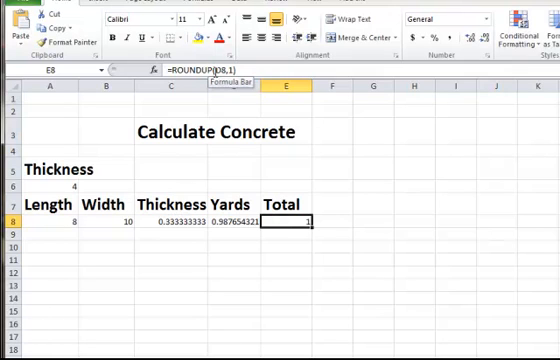
Revise E8's ROUNDUP formula to multiply D8 by 1.1, showing 1.1.
{"action": "type", "text": "=ROUNDUP("}
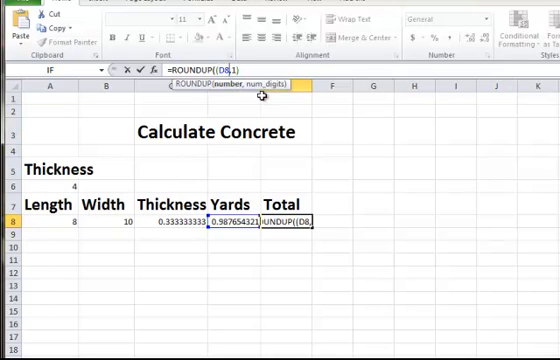
{"action": "type", "text": "*1"}
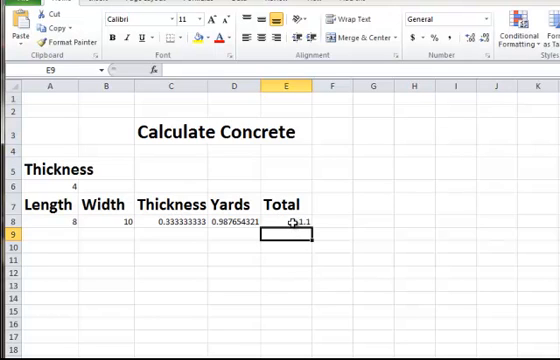
{"action": "mouse_move", "coordinate": [157, 239]}
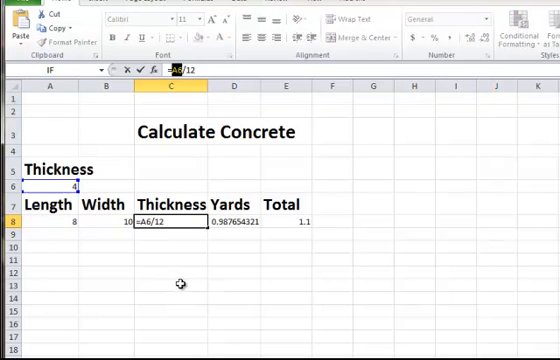
Change C8's formula to =$A$6/12 using F4.
{"action": "key", "text": "f4"}
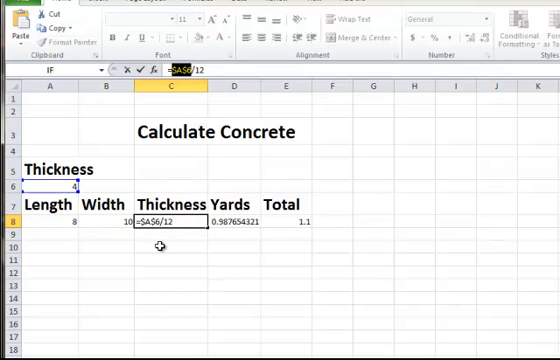
{"action": "mouse_move", "coordinate": [160, 250]}
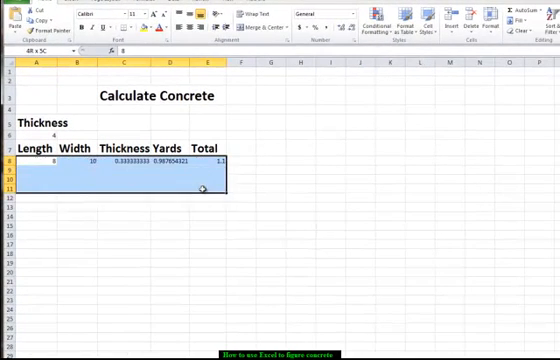
Fill row 8's values and formulas down through row 26 and review the results.
{"action": "left_click_drag", "start_coordinate": [205, 188], "coordinate": [205, 320]}
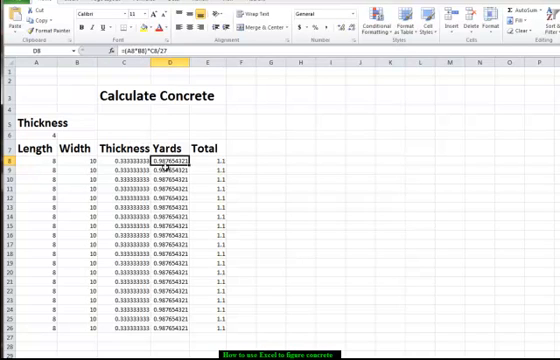
{"action": "left_click", "coordinate": [162, 170]}
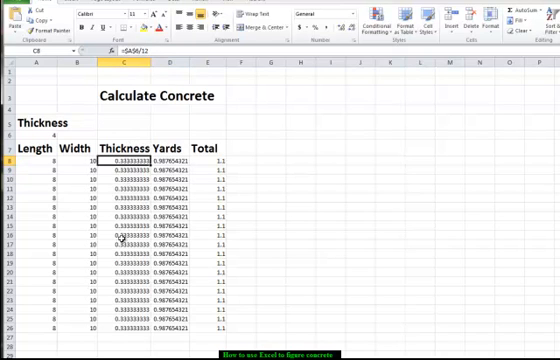
{"action": "scroll", "scroll_direction": "down", "scroll_amount": 3}
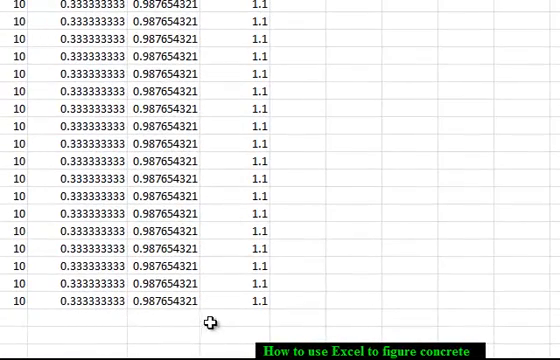
{"action": "left_click", "coordinate": [227, 320]}
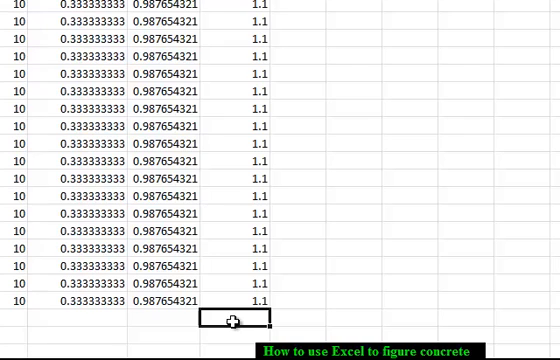
{"action": "mouse_move", "coordinate": [122, 320]}
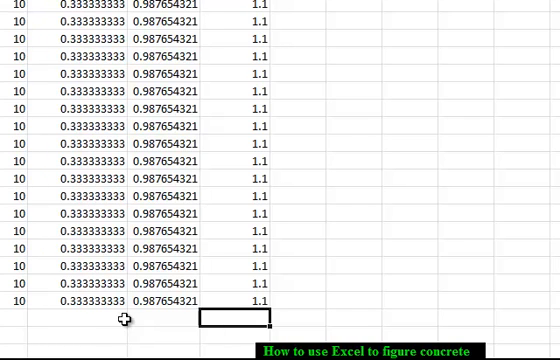
Set C26's thickness to =6/12, giving 0.5 and a Total of 1.7.
{"action": "left_click", "coordinate": [95, 305]}
{"action": "type", "text": "=6/12"}
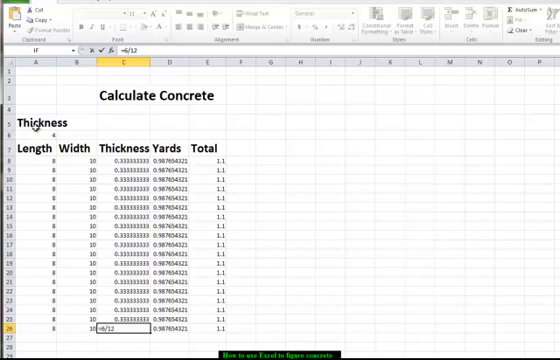
{"action": "key", "text": "Enter"}
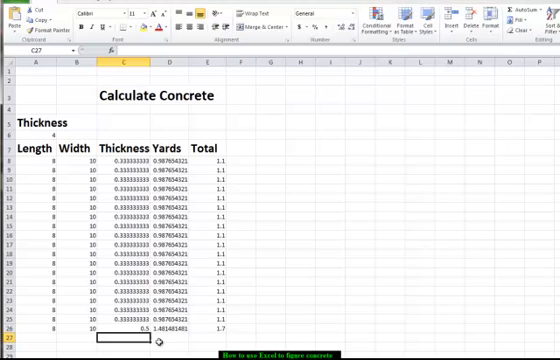
{"action": "mouse_move", "coordinate": [216, 338]}
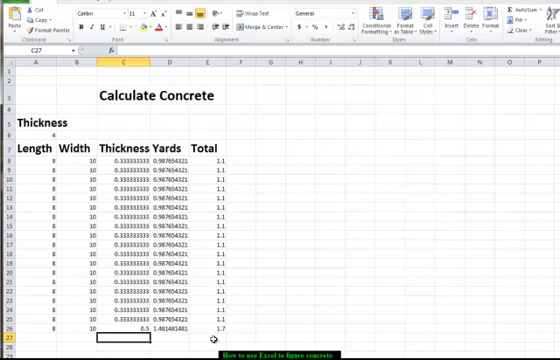
{"action": "left_click", "coordinate": [215, 326]}
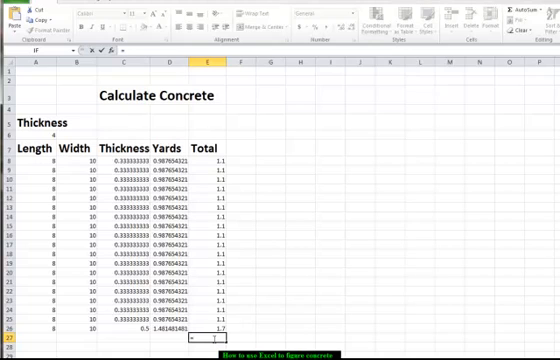
Enter =SUM over the row totals E8:E26 in E27, giving a grand total of 21.5.
{"action": "type", "text": "=sum("}
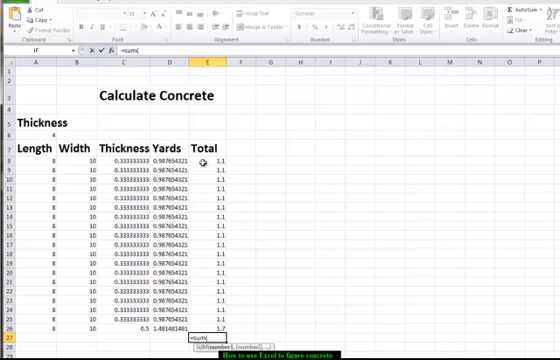
{"action": "left_click", "coordinate": [210, 159]}
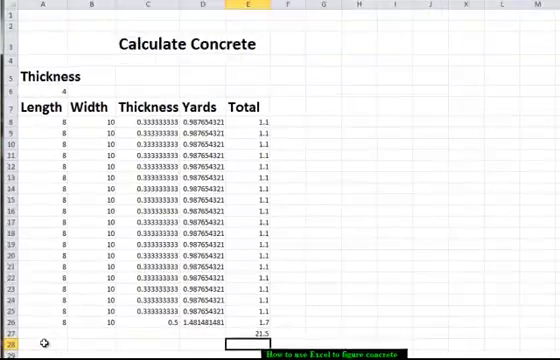
{"action": "scroll", "scroll_direction": "down", "scroll_amount": 3}
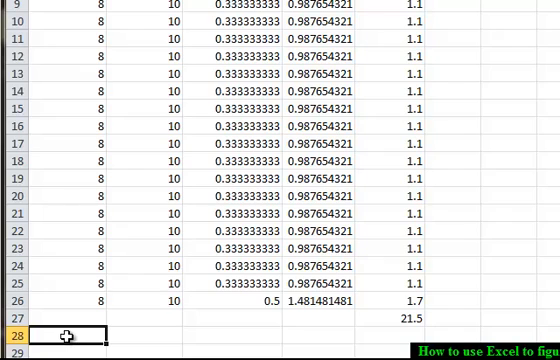